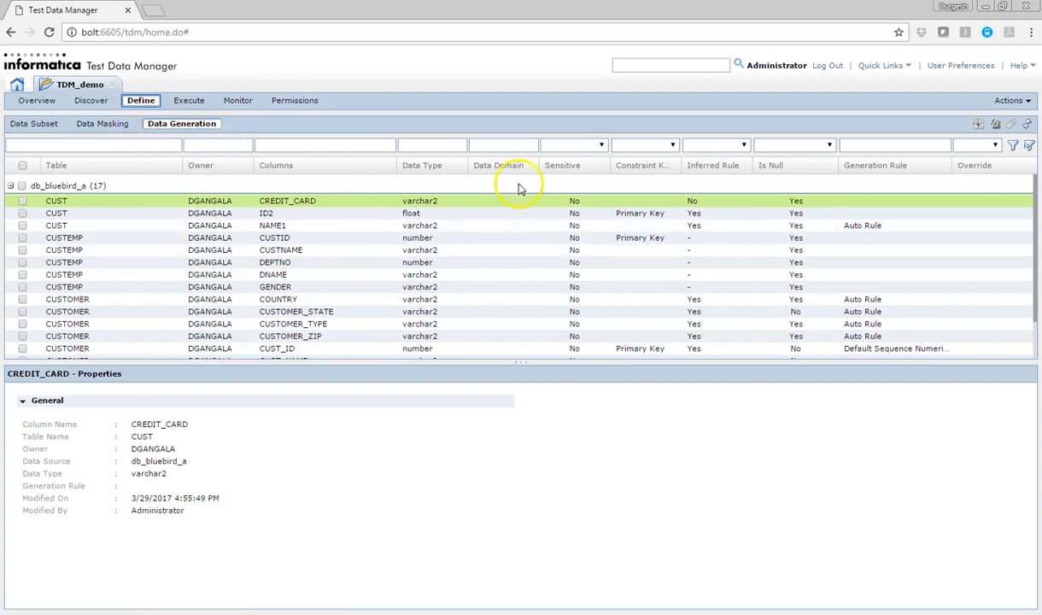
mouse_move(299, 248)
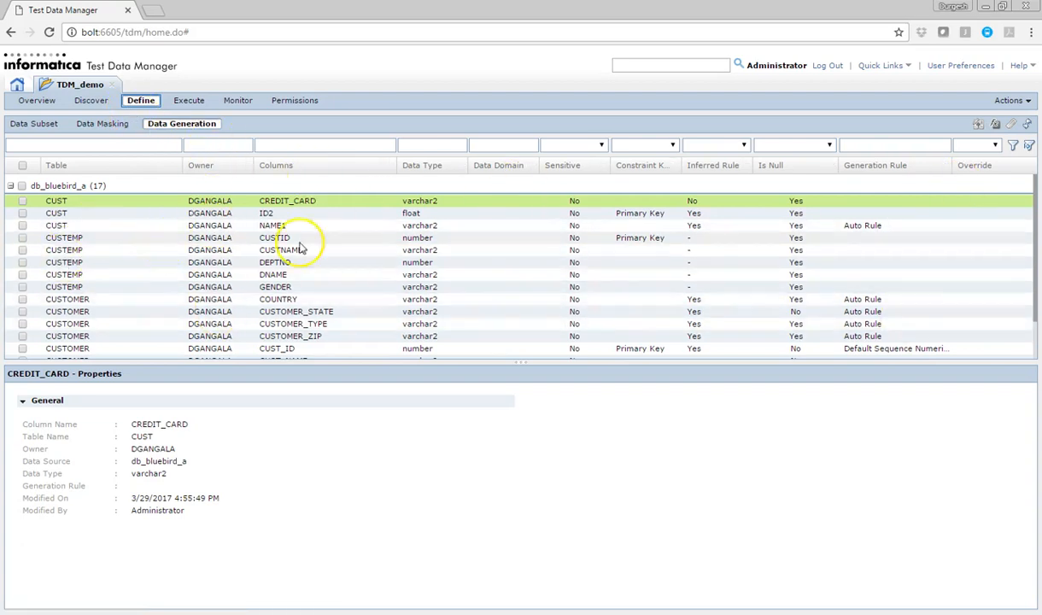
mouse_move(641, 261)
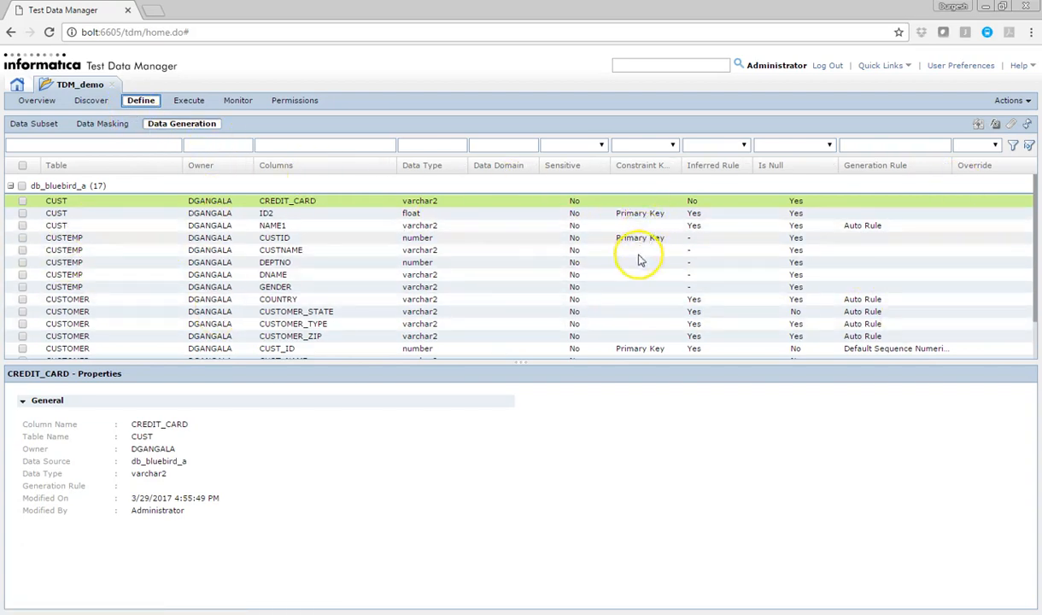
mouse_move(866, 309)
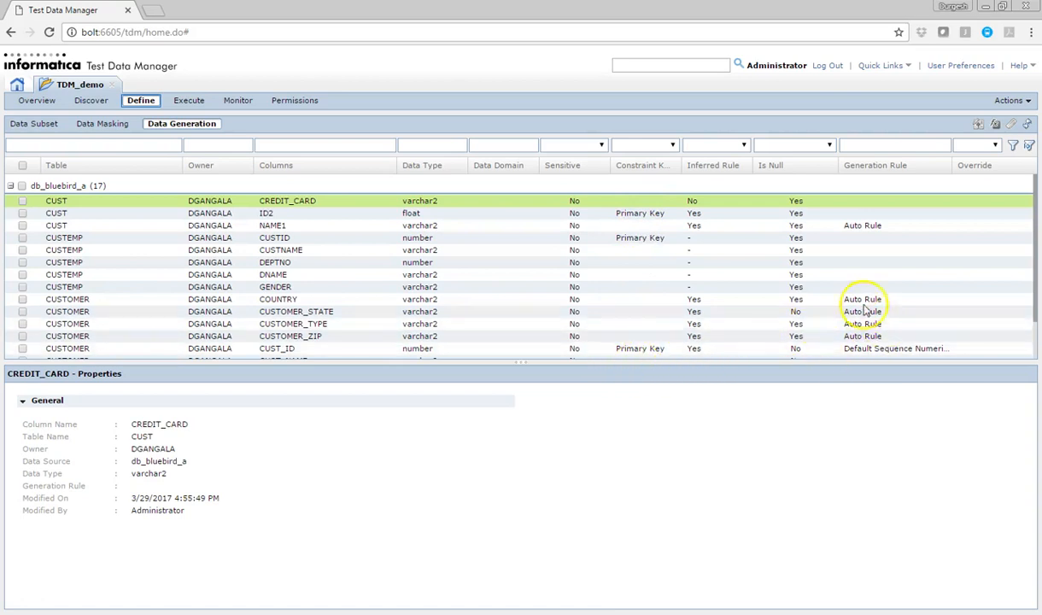
mouse_move(619, 337)
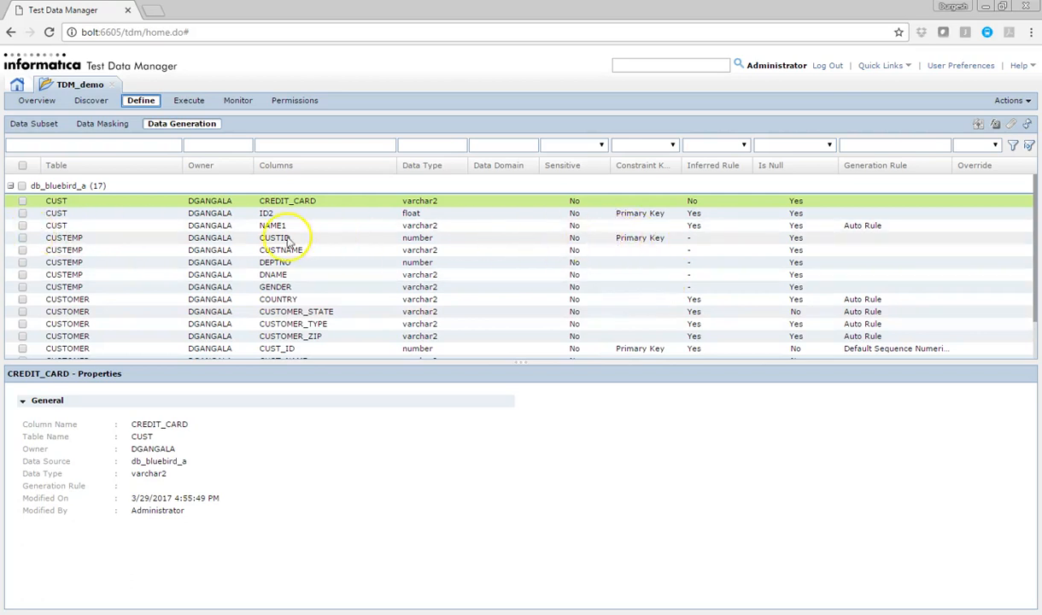
mouse_move(632, 144)
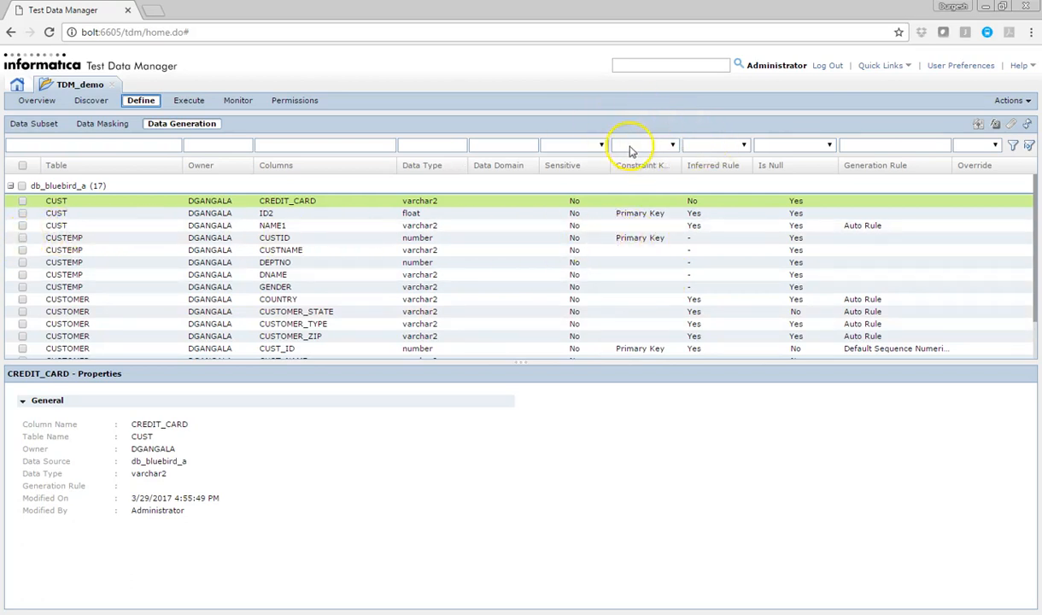
Filter the Data Generation columns by Constraint Key to show only Primary Key columns.
left_click(644, 144)
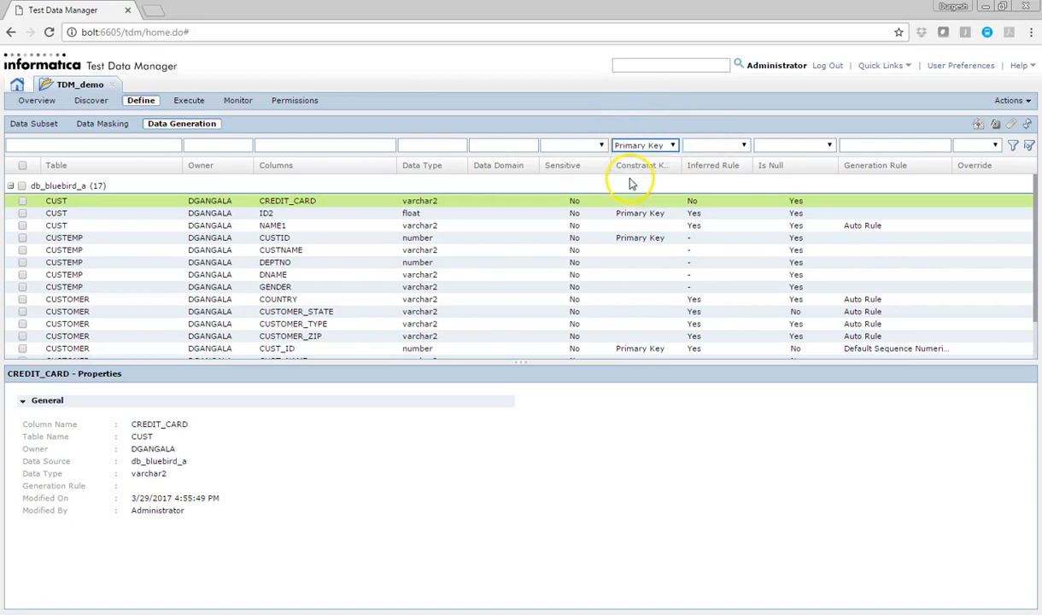
left_click(894, 145)
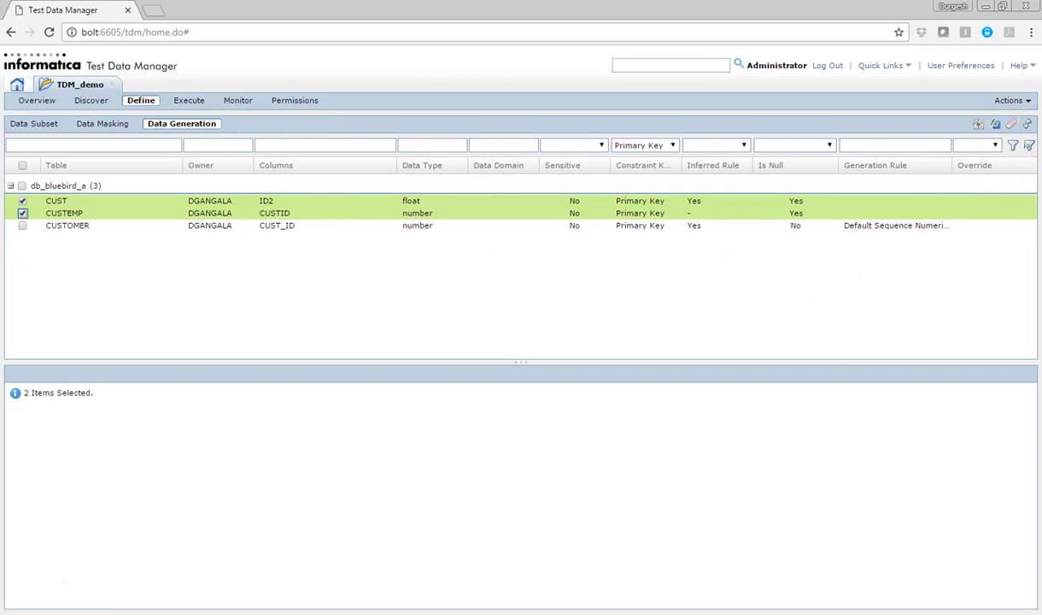
left_click(1010, 100)
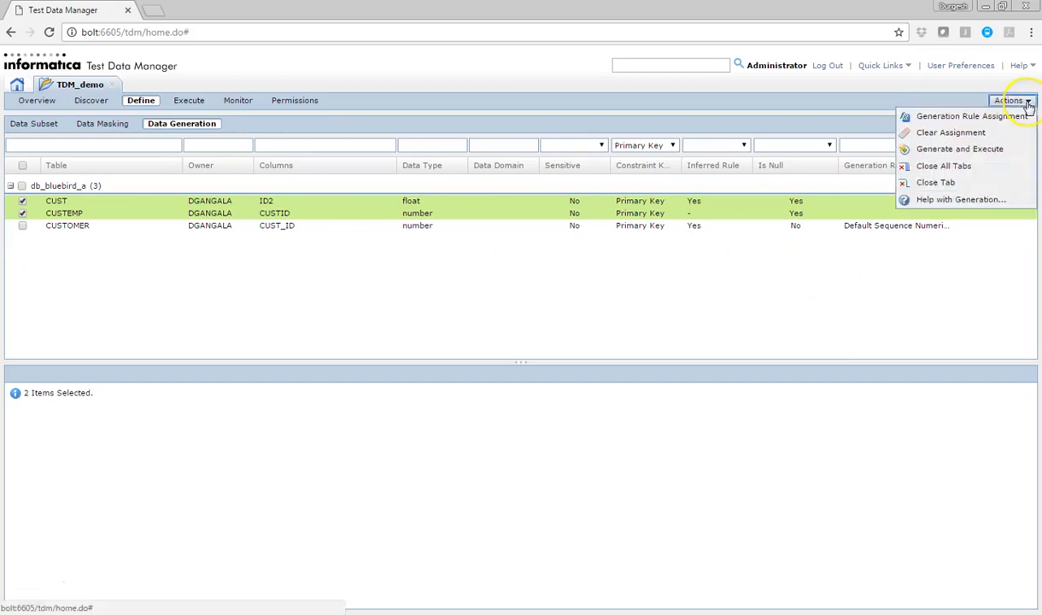
Assign the Default Primary Key Rule to the checked ID2 and CUSTID columns.
left_click(972, 115)
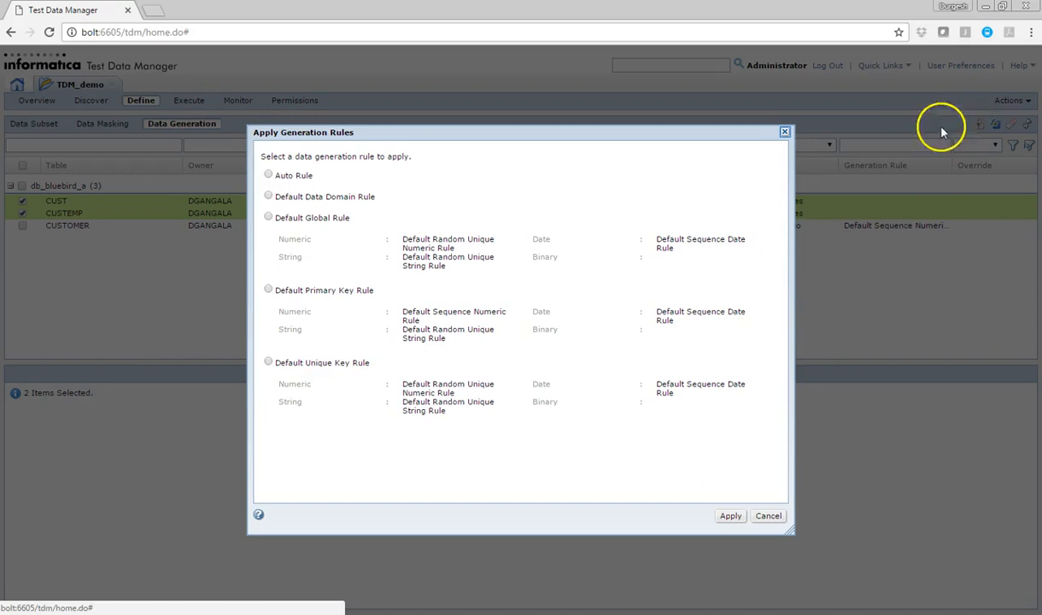
mouse_move(371, 270)
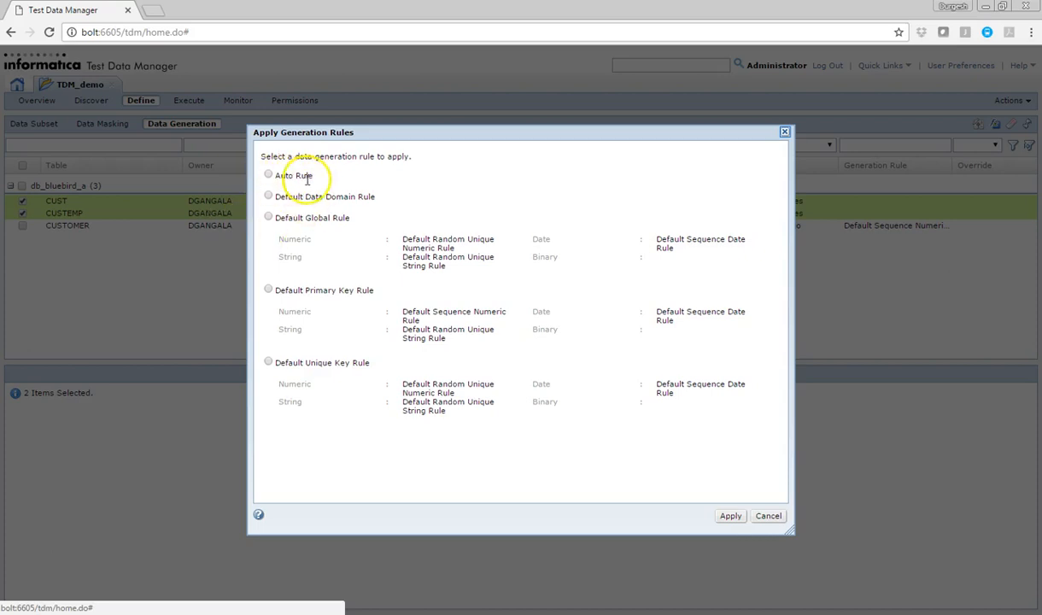
mouse_move(368, 212)
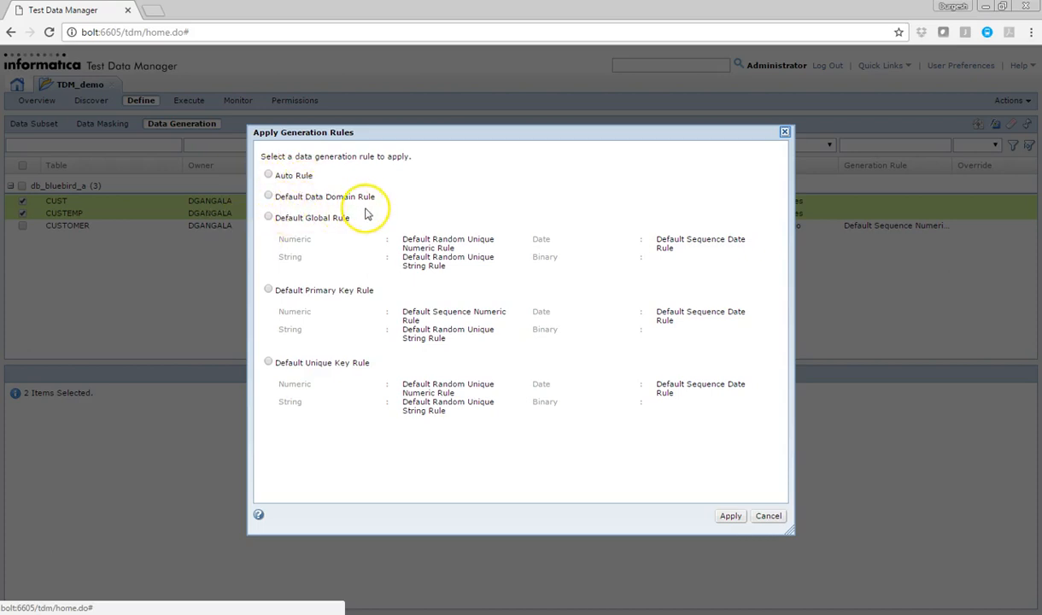
mouse_move(365, 247)
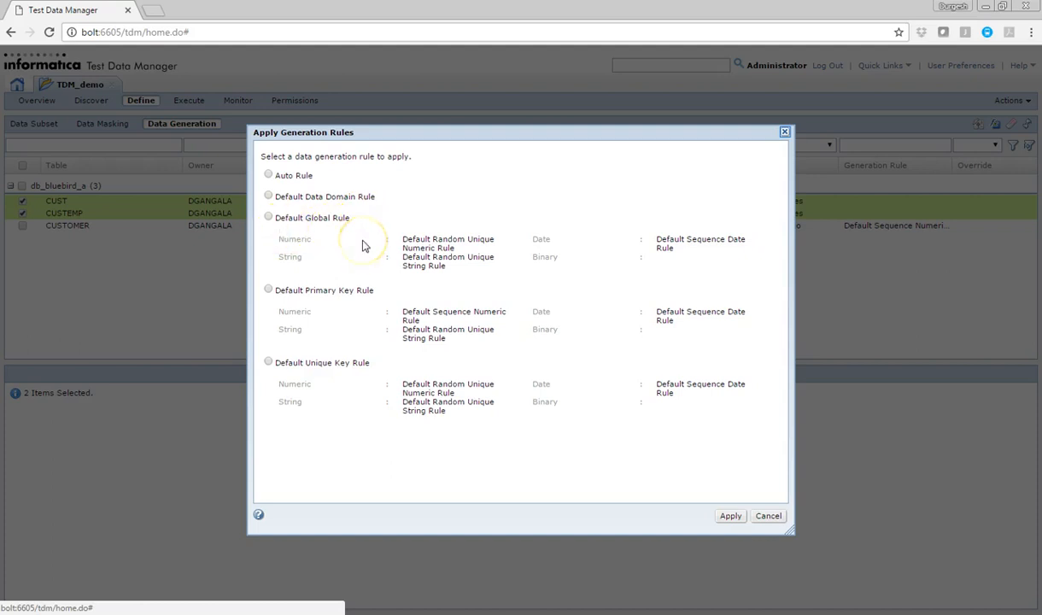
mouse_move(431, 246)
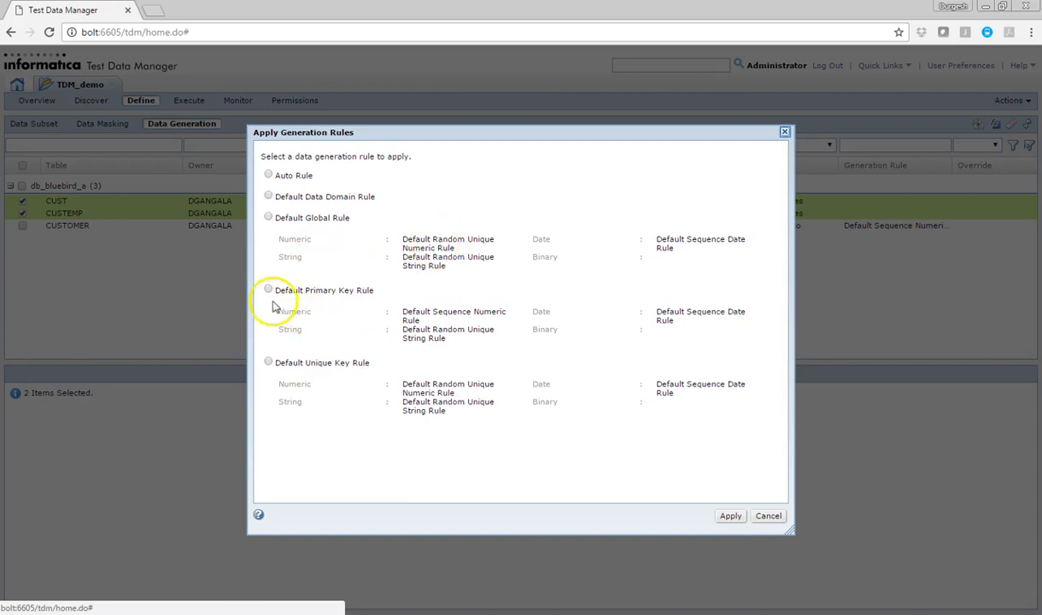
left_click(268, 290)
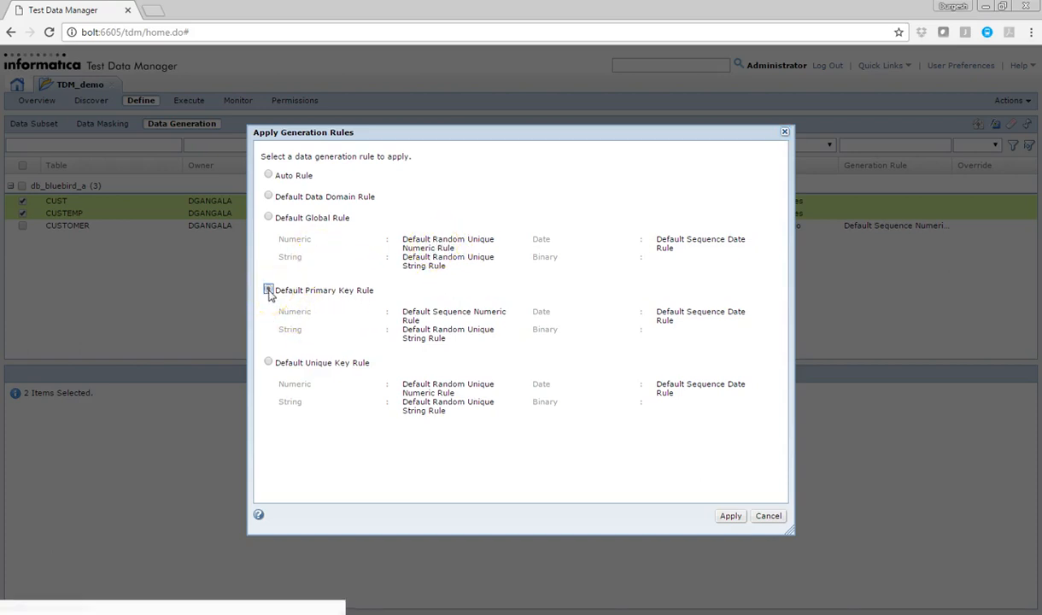
left_click(268, 289)
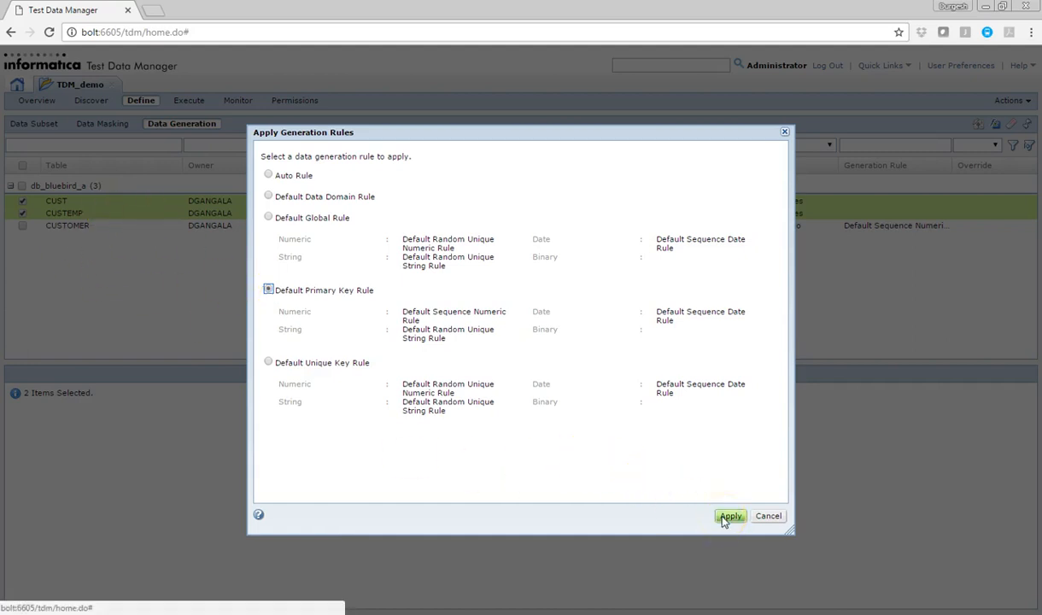
left_click(730, 516)
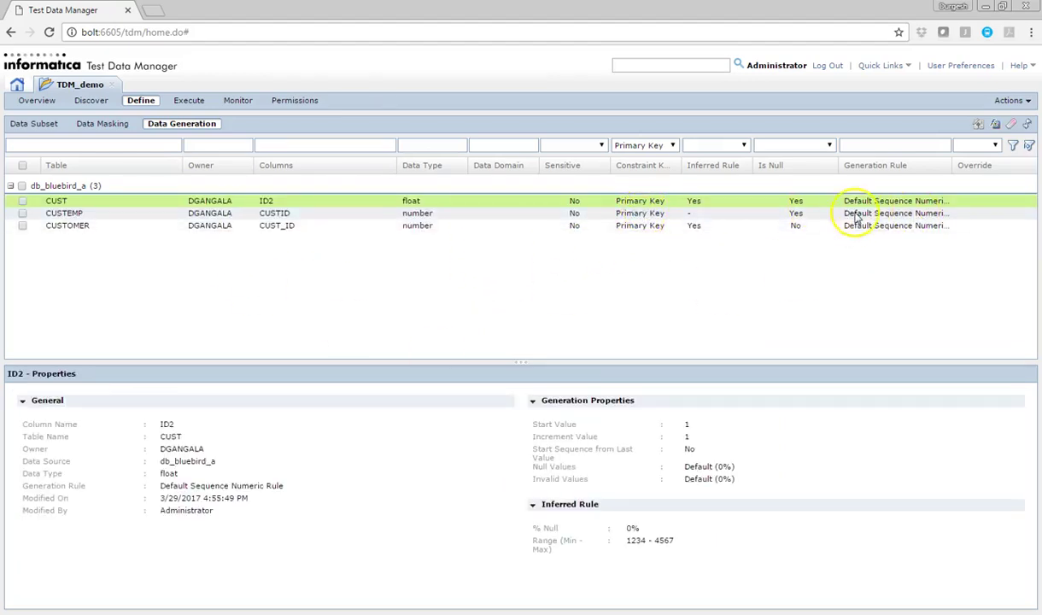
mouse_move(873, 222)
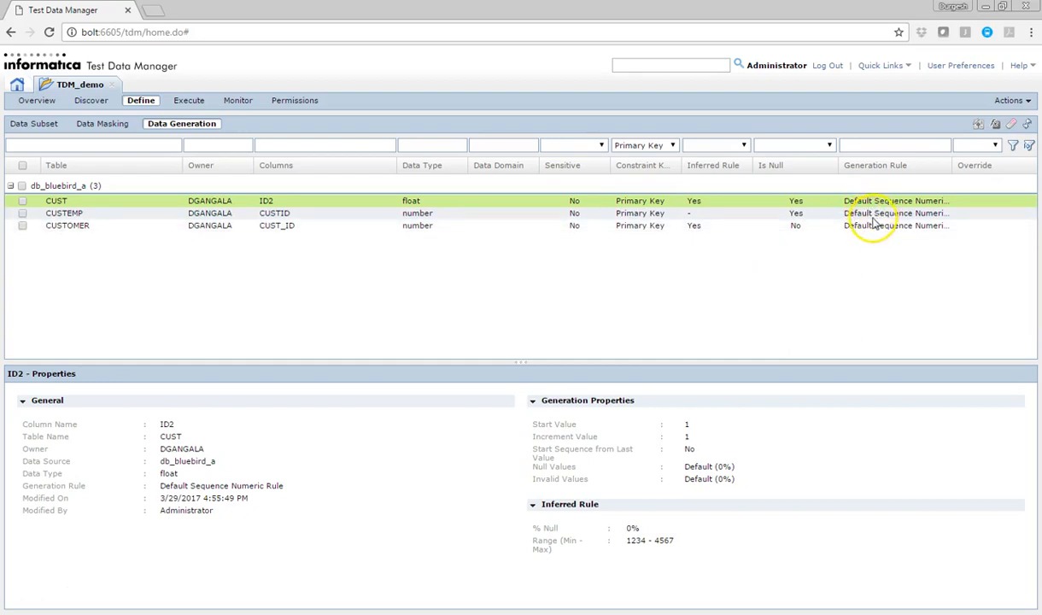
mouse_move(371, 267)
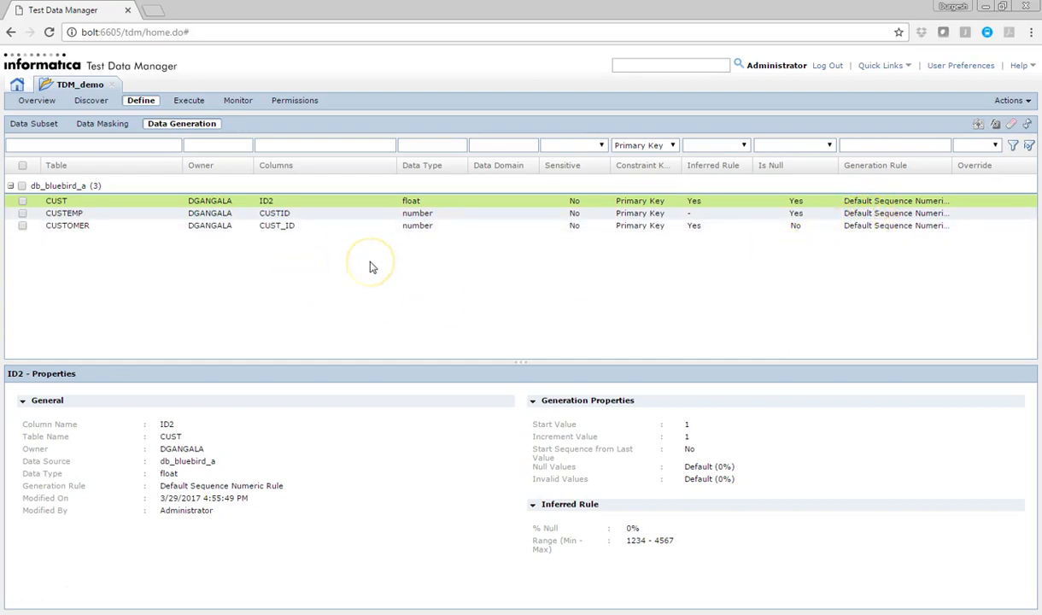